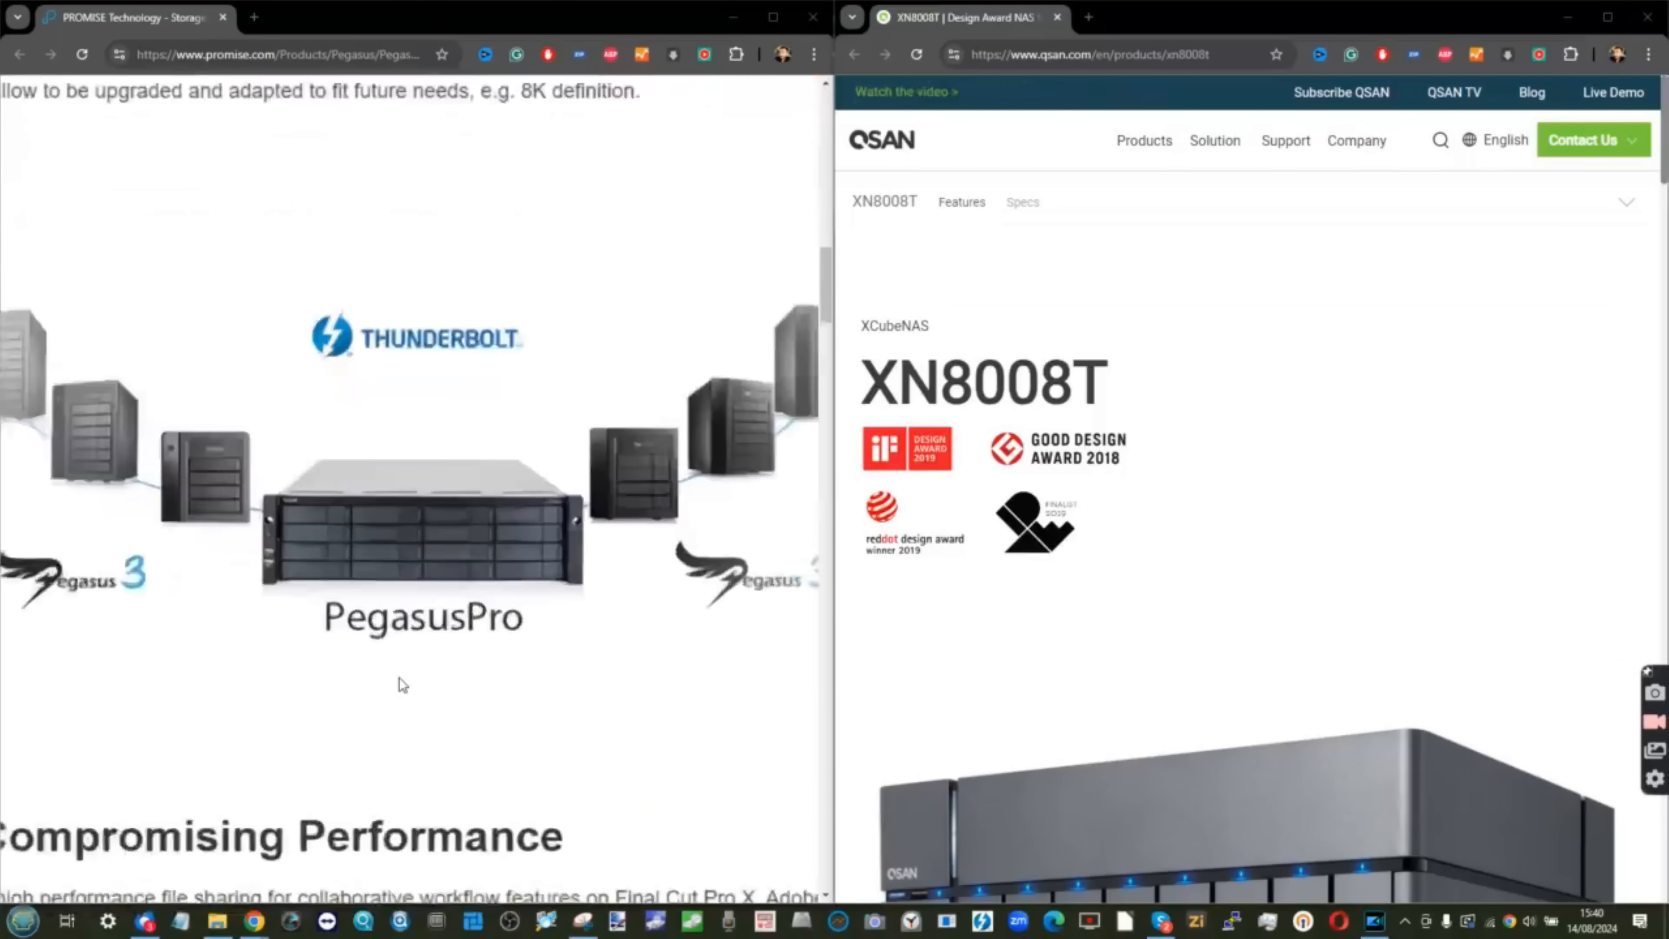
Scroll the PROMISE Pegasus and QSAN XN8008T pages to the Web Finder showcase
scroll(down, 3)
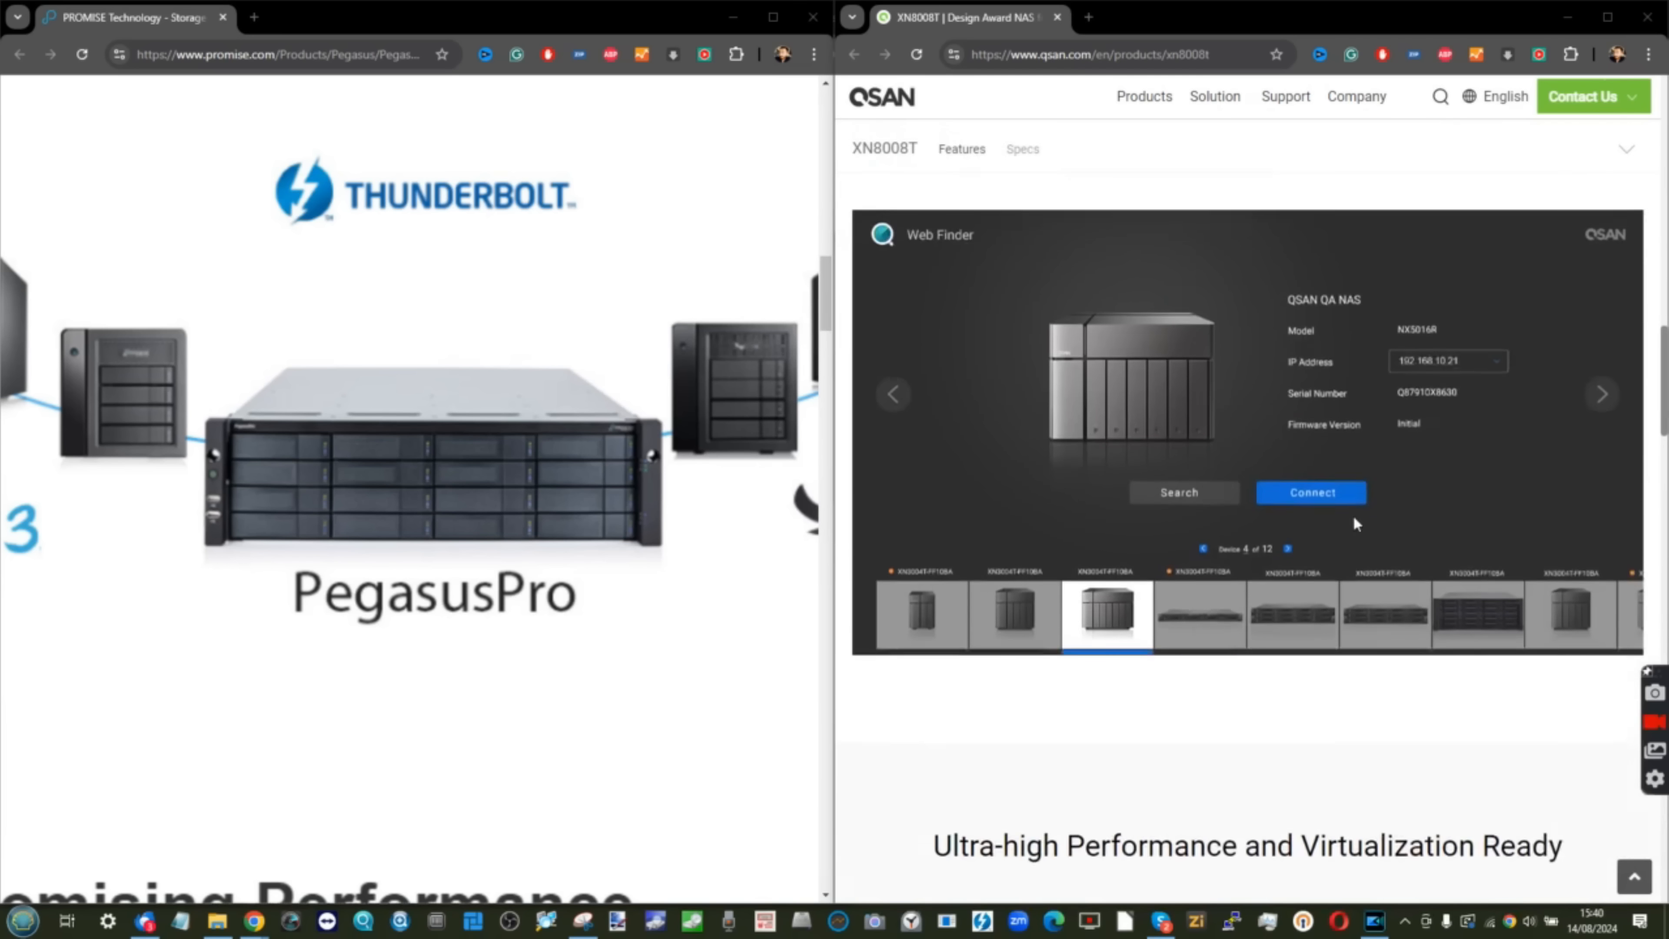
scroll(down, 3)
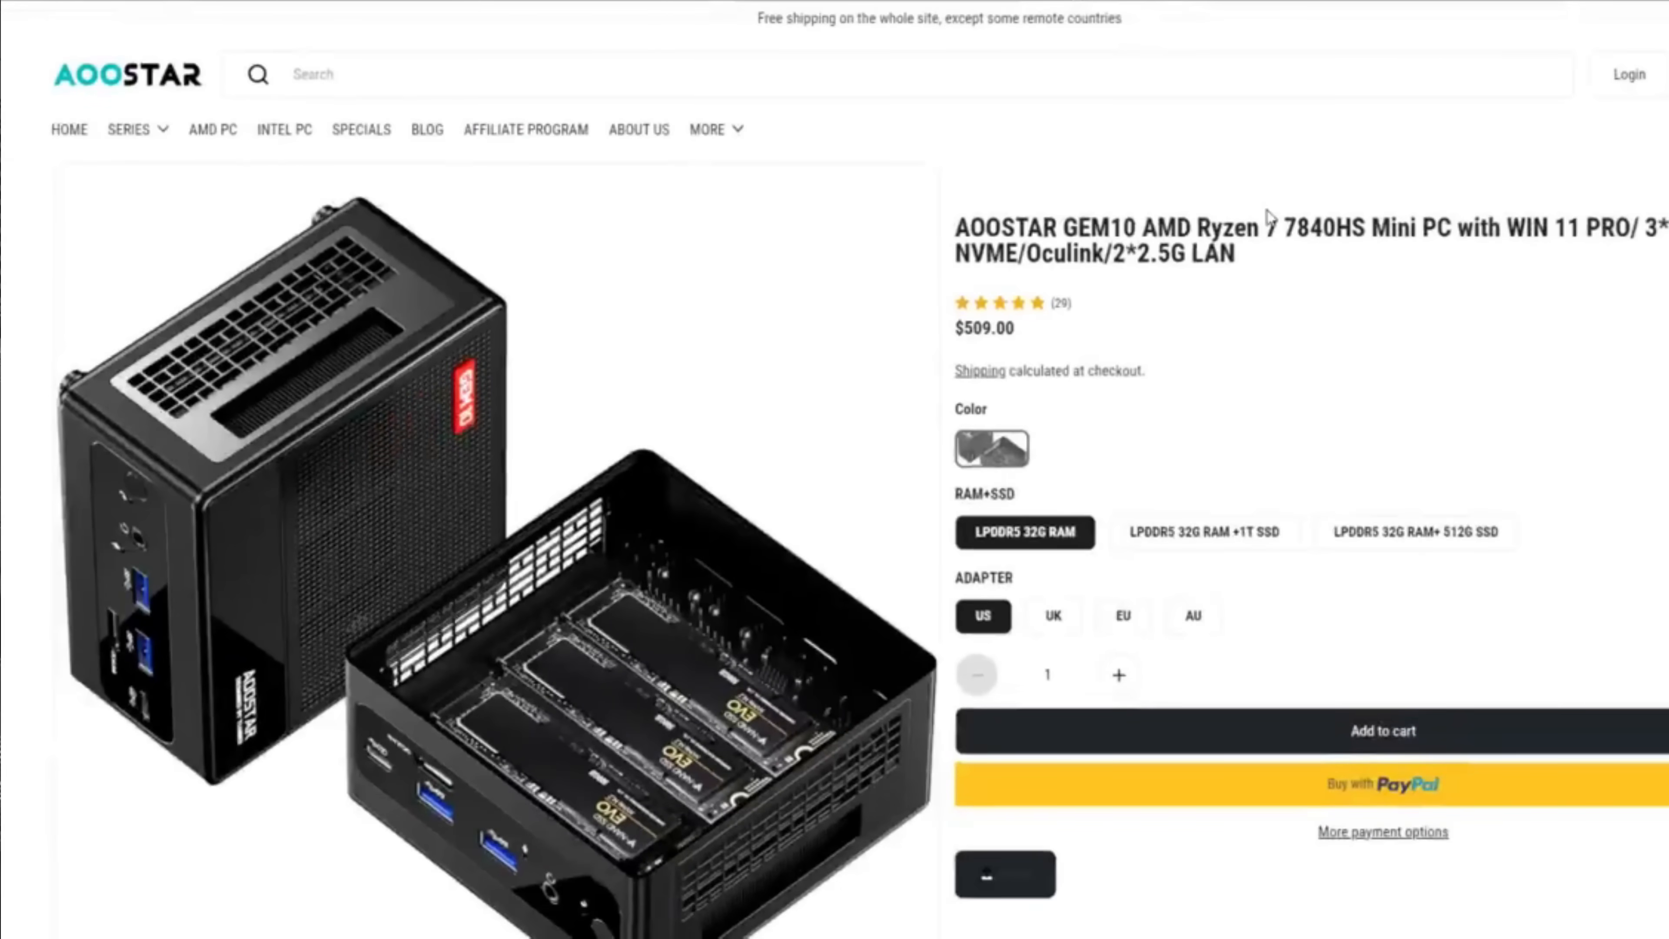
Scroll the AOOSTAR GEM10 listing to its RAM+SSD and adapter options
scroll(down, 3)
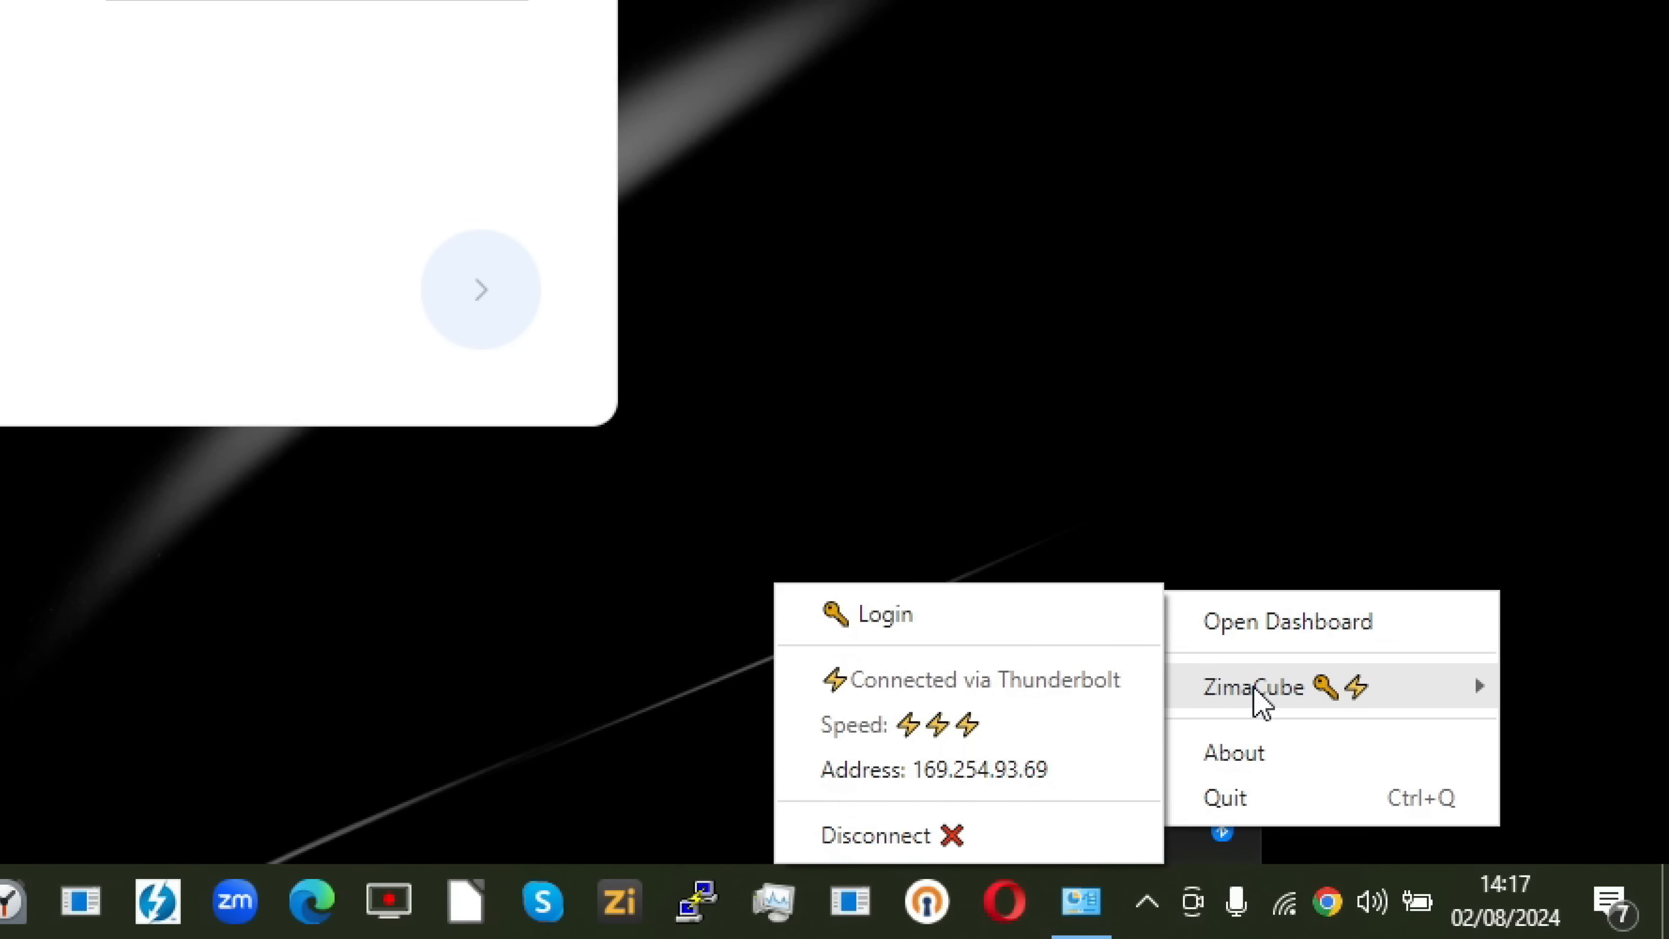
mouse_move(904, 768)
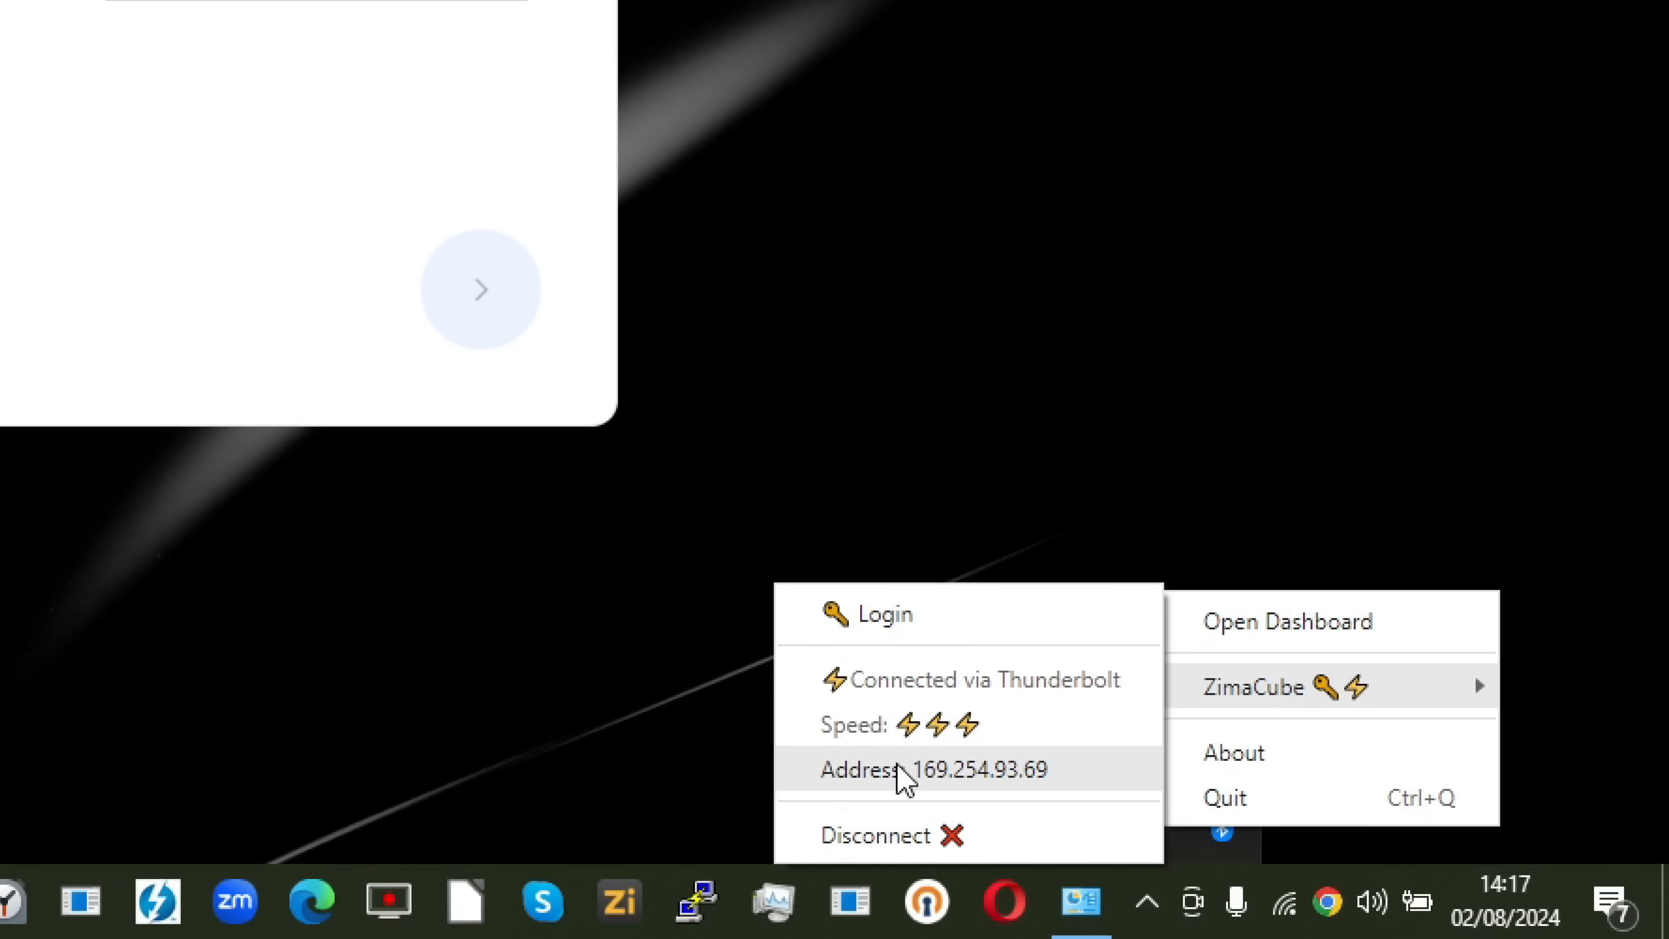
mouse_move(899, 786)
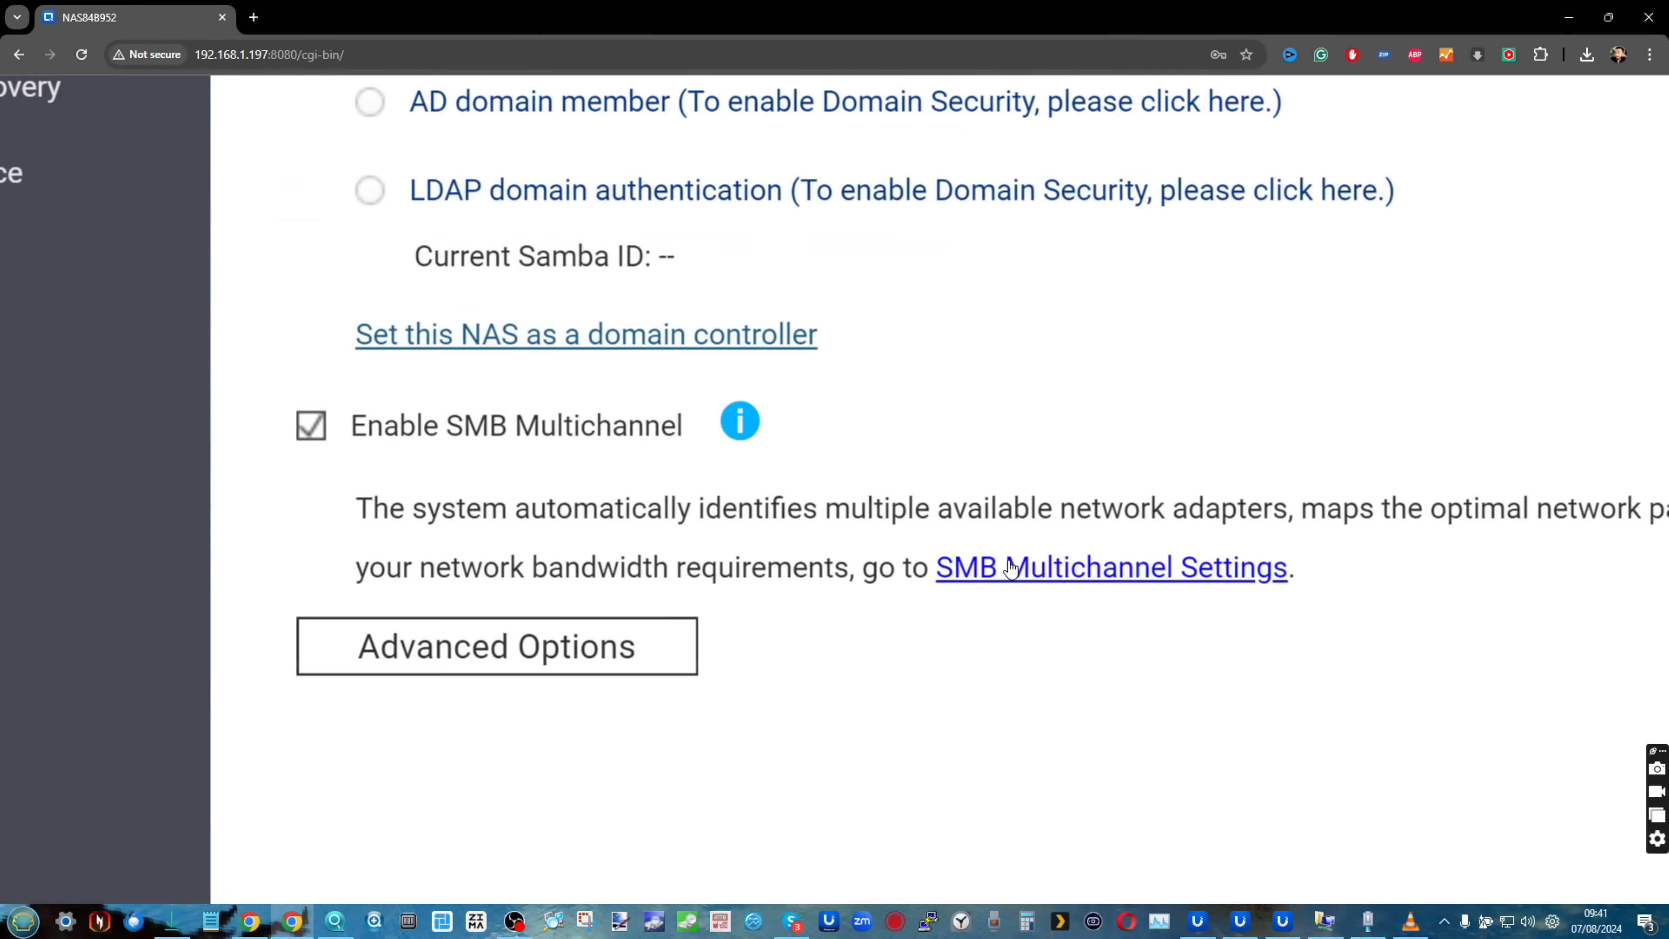
Open the SMB Advanced Options dialog under Win/Mac/NFS/WebDAV in Control Panel
click(497, 646)
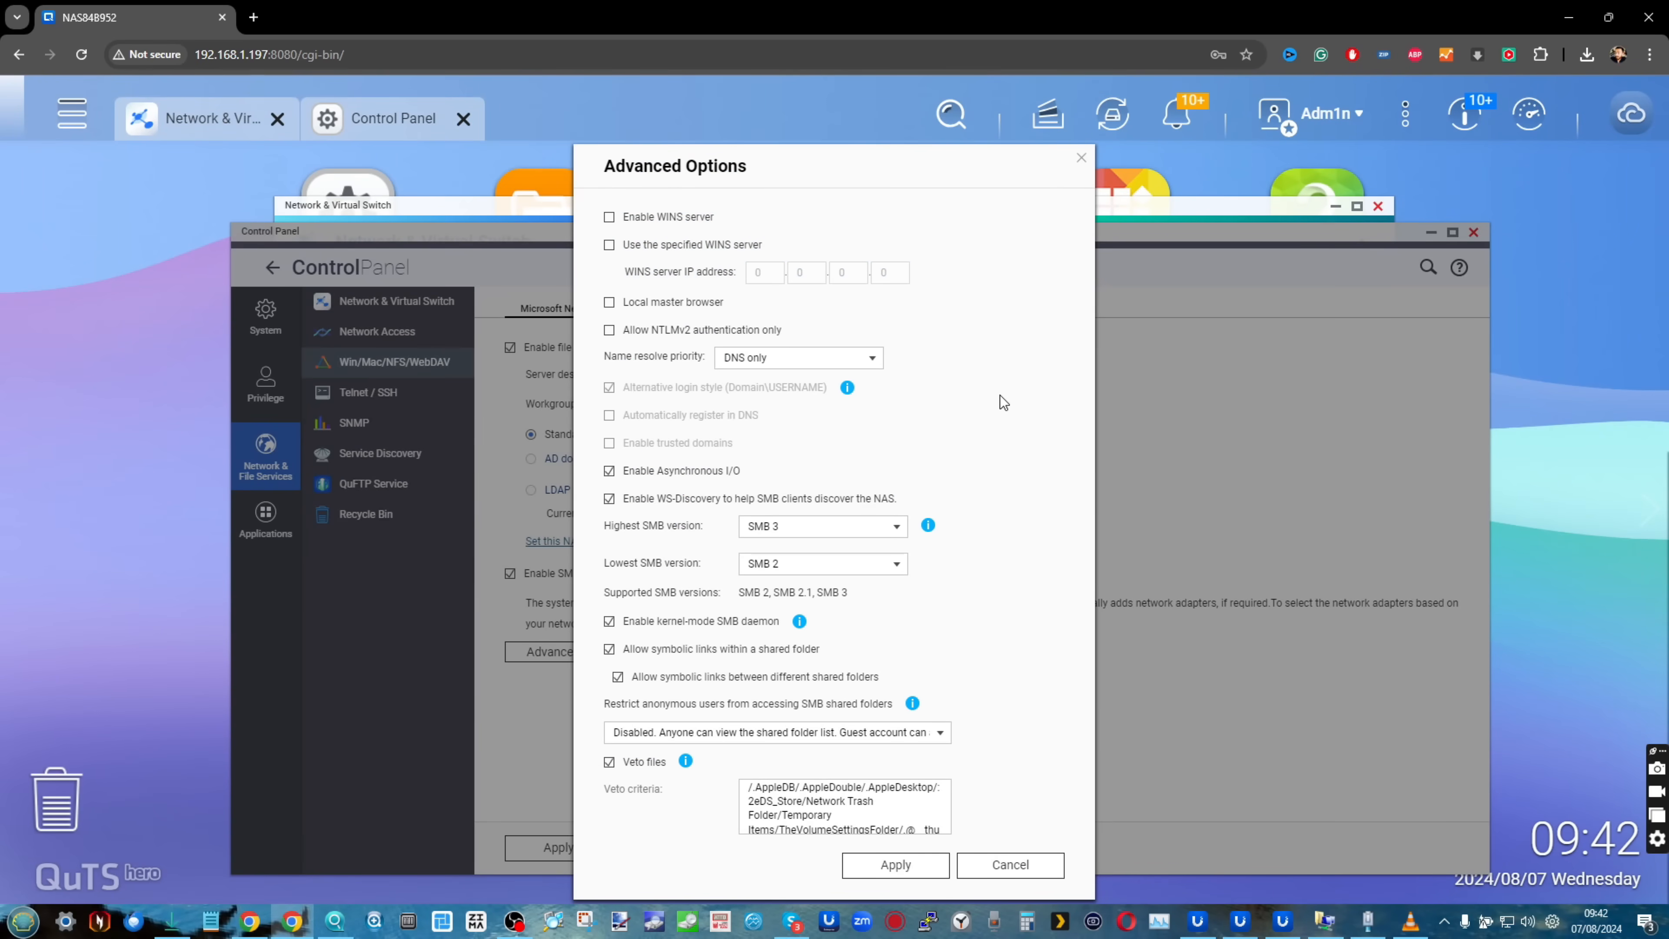